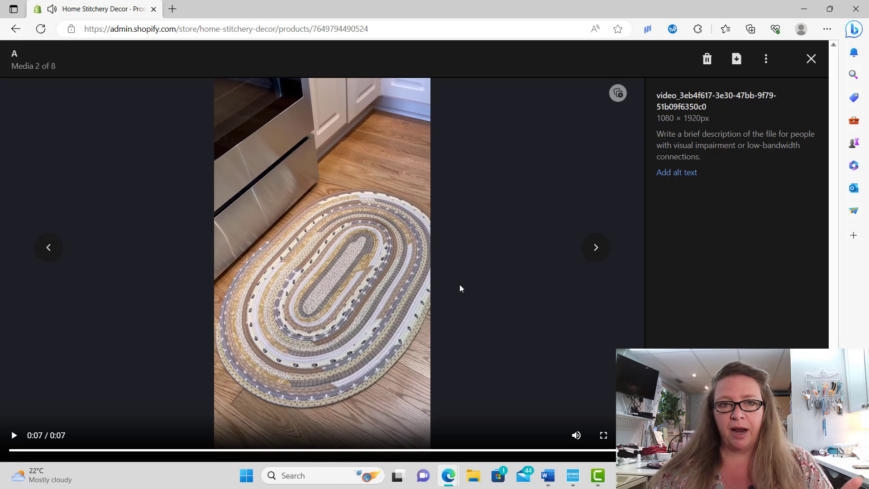
pyautogui.moveTo(811, 59)
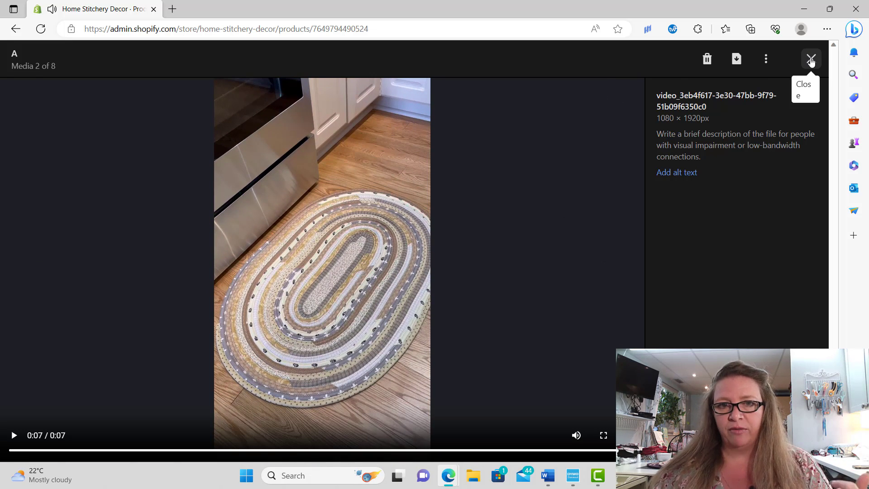
# - Dismiss the rug video preview and open Tailwind Ghostwriter's Shopify Listing form
pyautogui.click(810, 59)
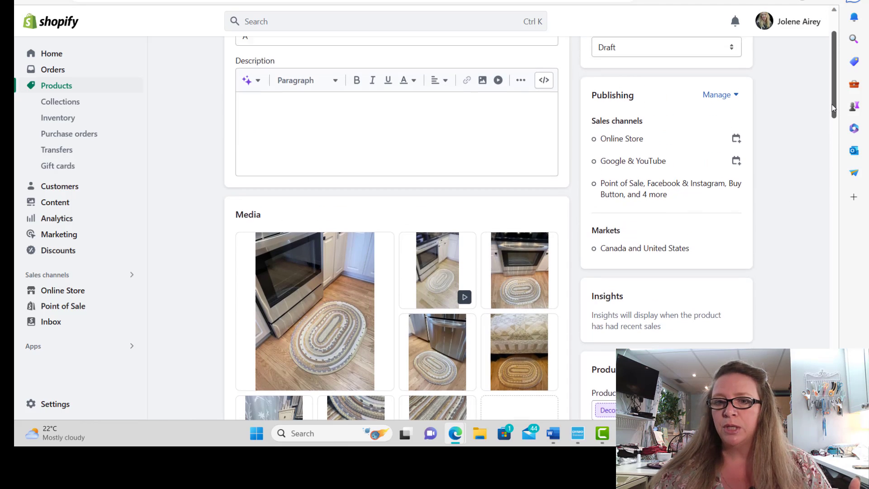
pyautogui.scroll(-3)
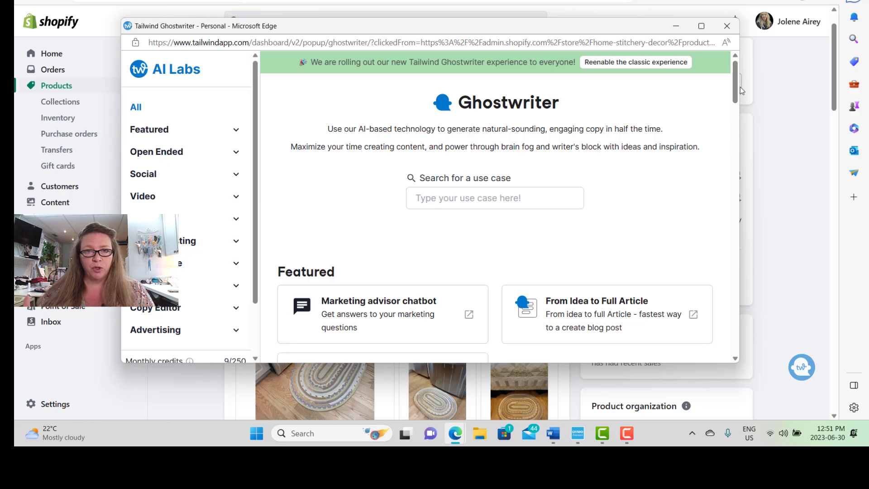
pyautogui.scroll(-3)
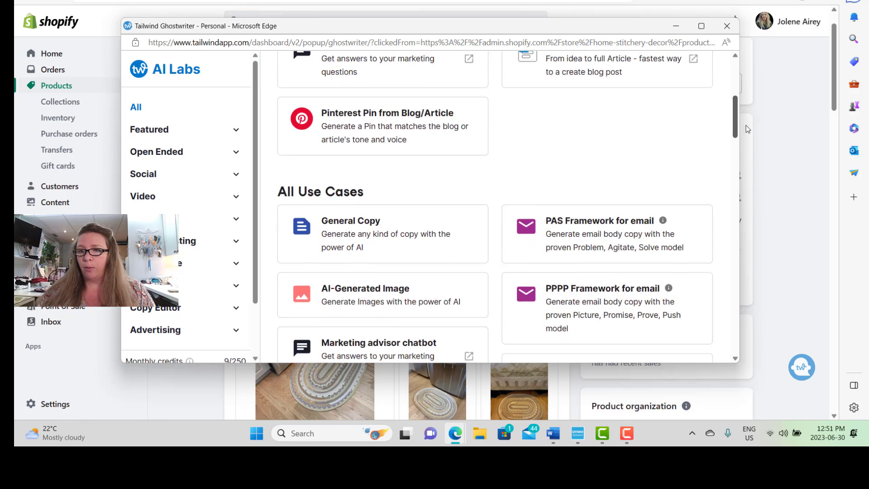
pyautogui.scroll(-3)
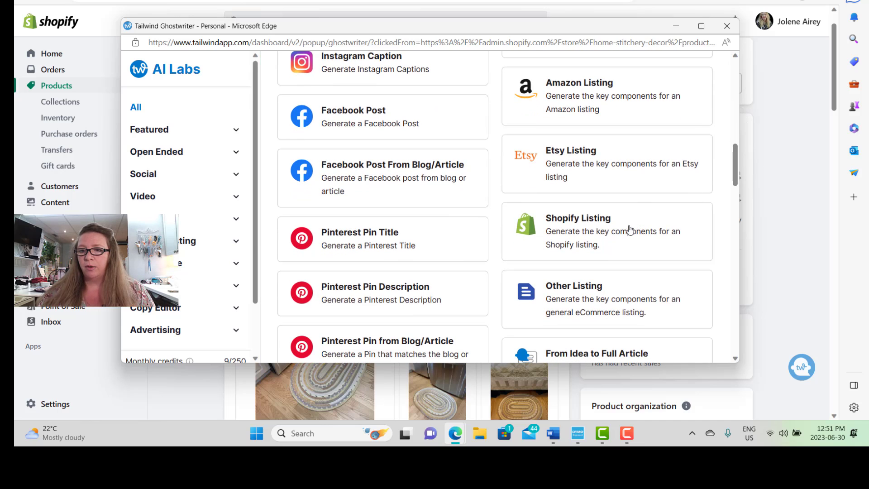
pyautogui.click(578, 217)
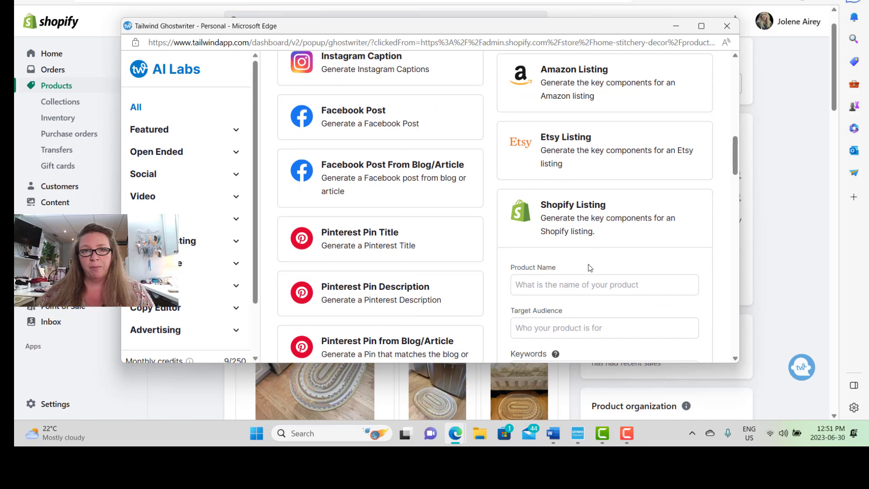
# - Enter the product name 'Cream Cotton Washable Farmhouse Kitchen Rug'
pyautogui.click(603, 285)
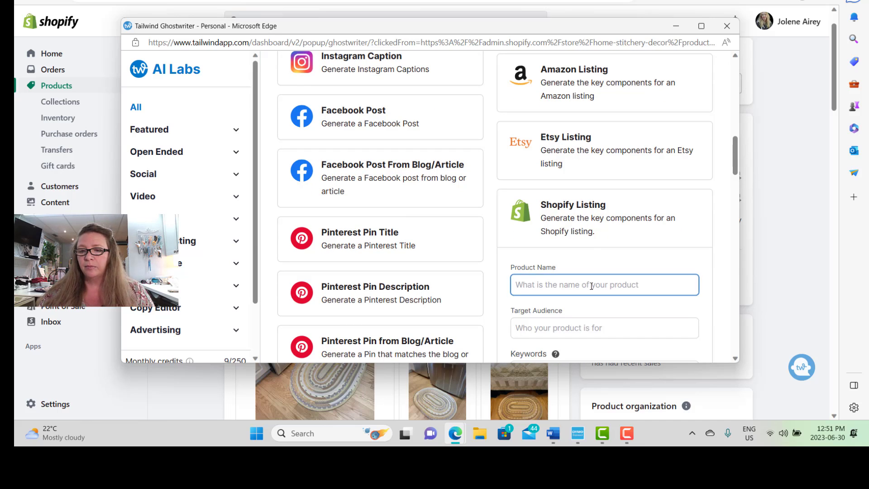
pyautogui.write('cream')
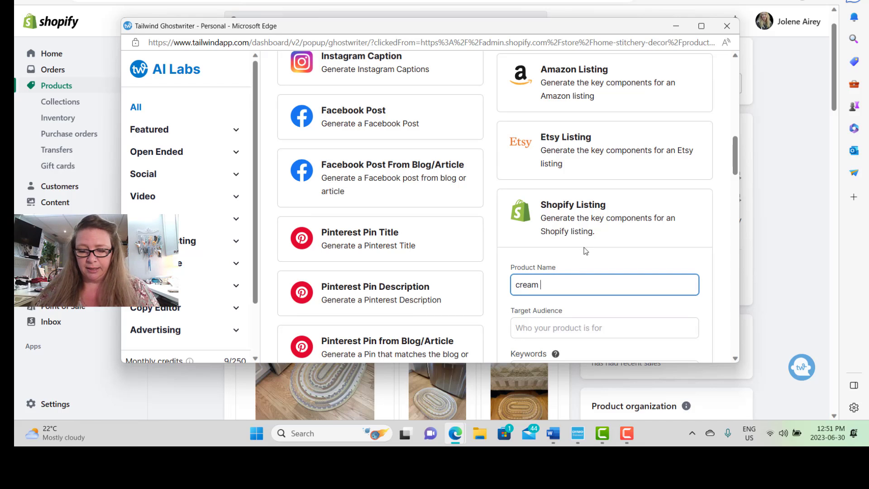
pyautogui.write('cotton wash')
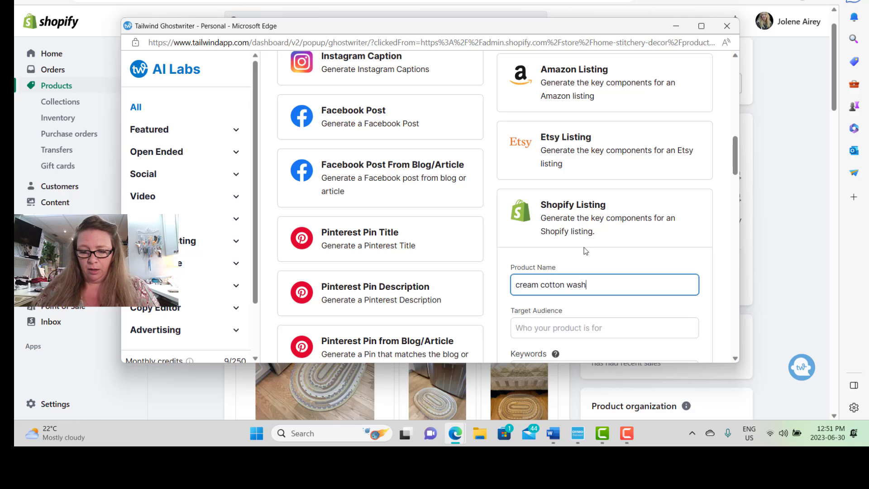
pyautogui.write('able farm')
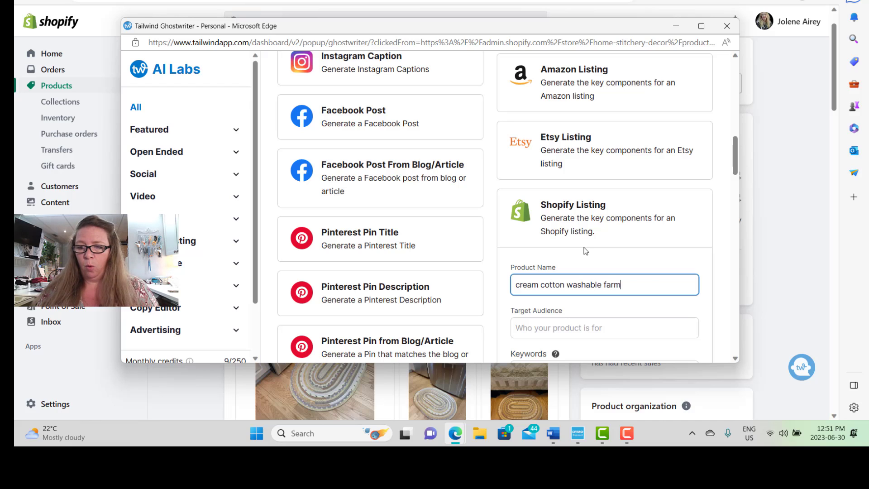
pyautogui.write('house kitche')
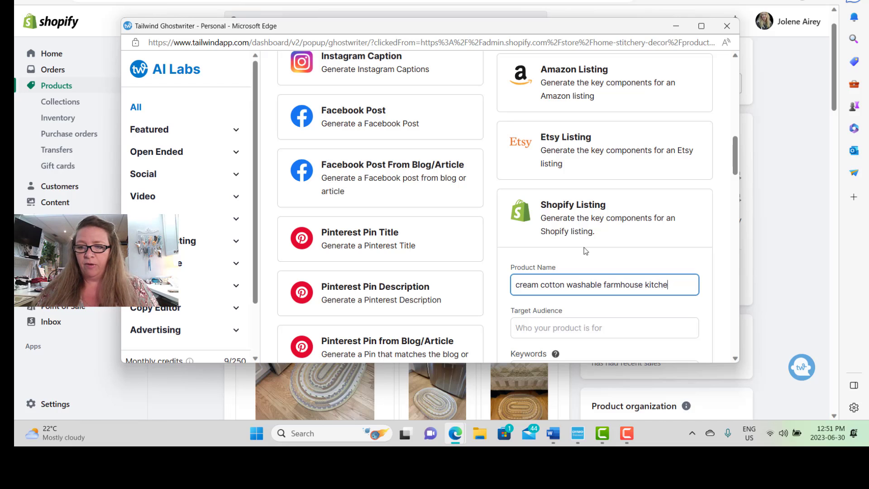
pyautogui.write('rug')
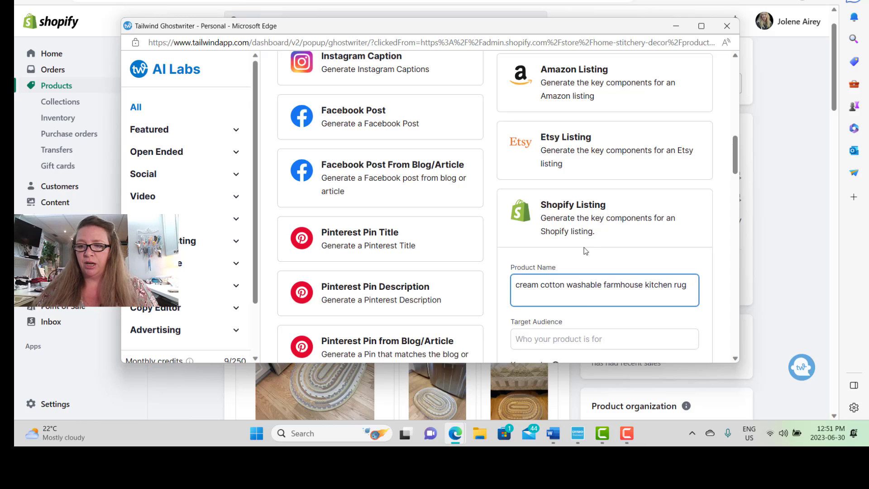
# - Fill in the target audience and the keywords farmhouse chic, bathmat or bedside rug, washable cotton rug
pyautogui.click(603, 338)
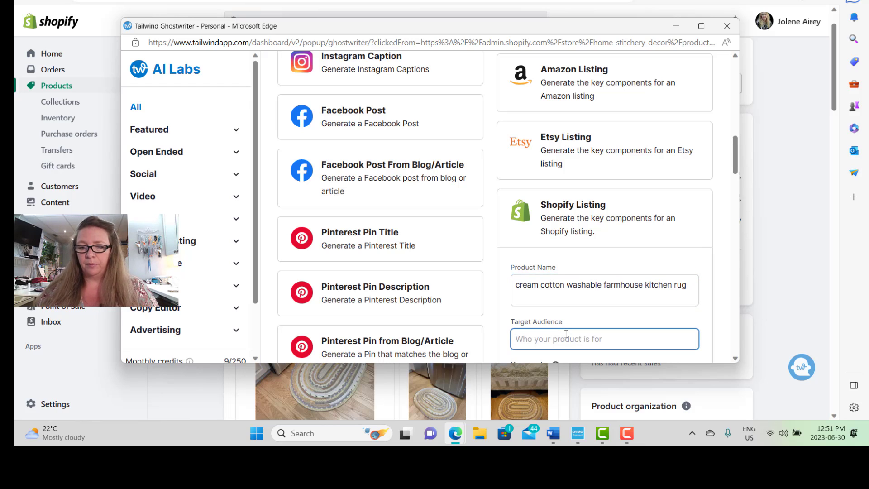
pyautogui.write('people who like')
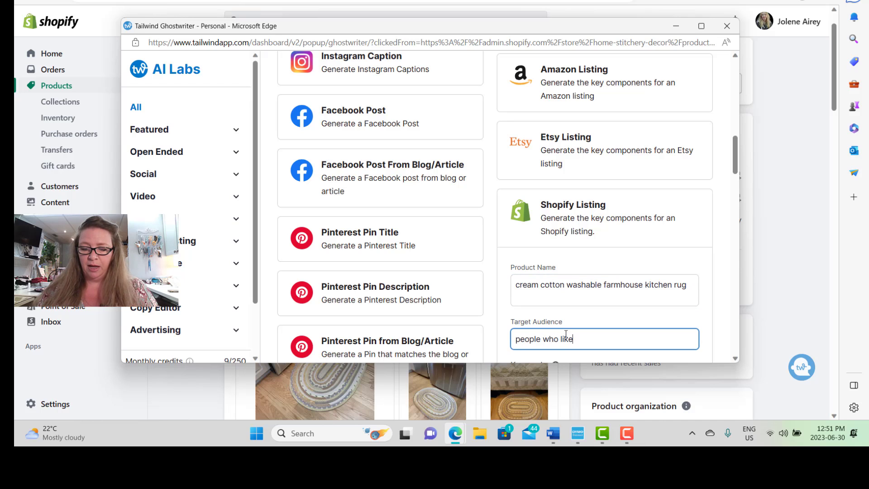
pyautogui.write('farmhouse chic decor')
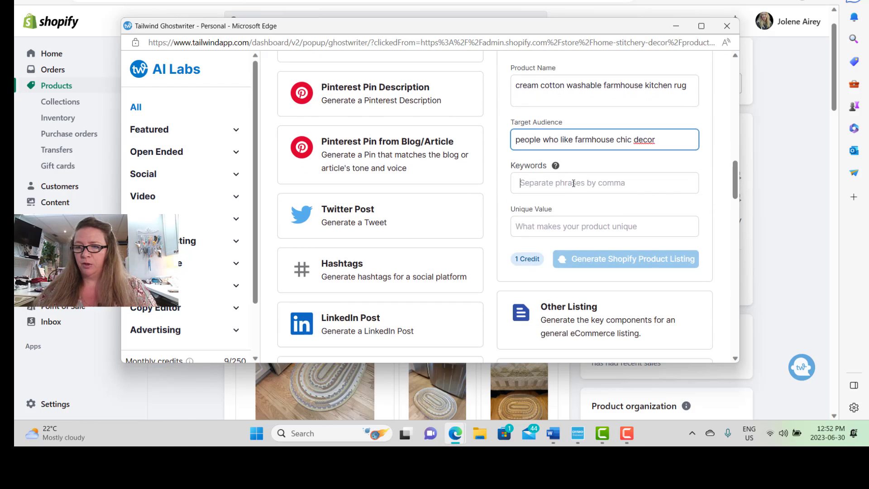
pyautogui.write('far')
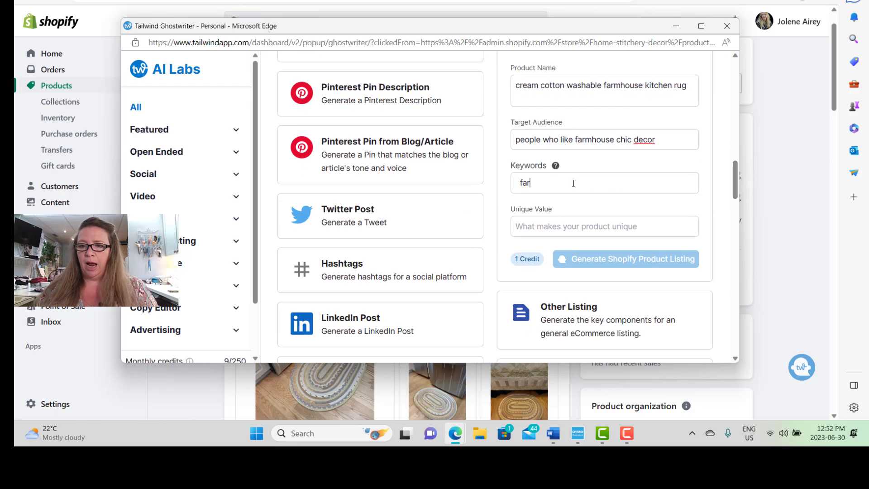
pyautogui.write('farmhouse chic')
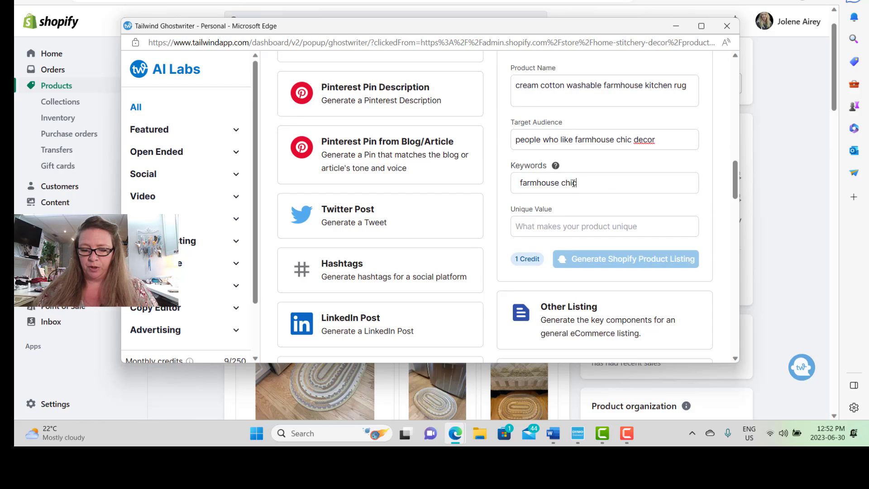
pyautogui.write('c')
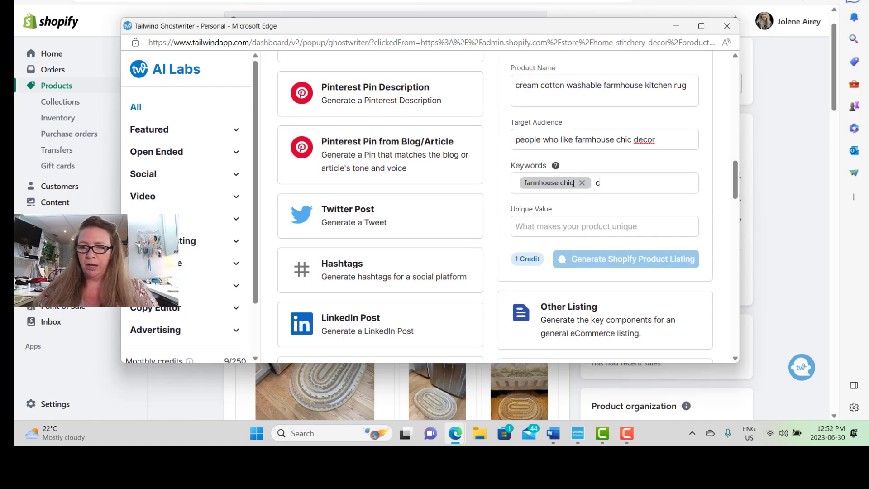
pyautogui.write('an be used')
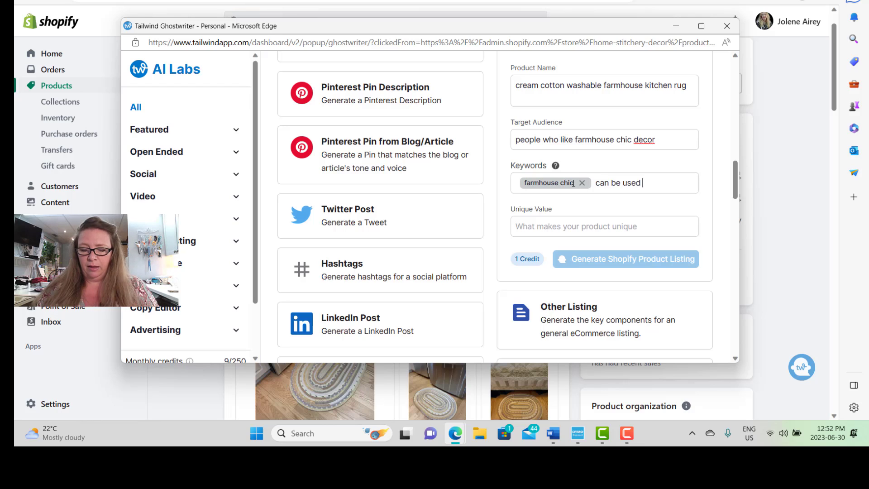
pyautogui.write('as a bath')
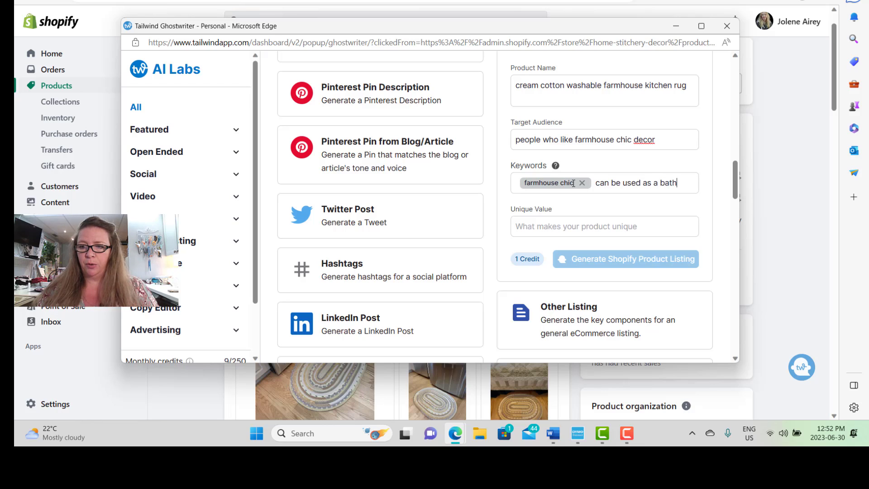
pyautogui.write('at or bedside rug')
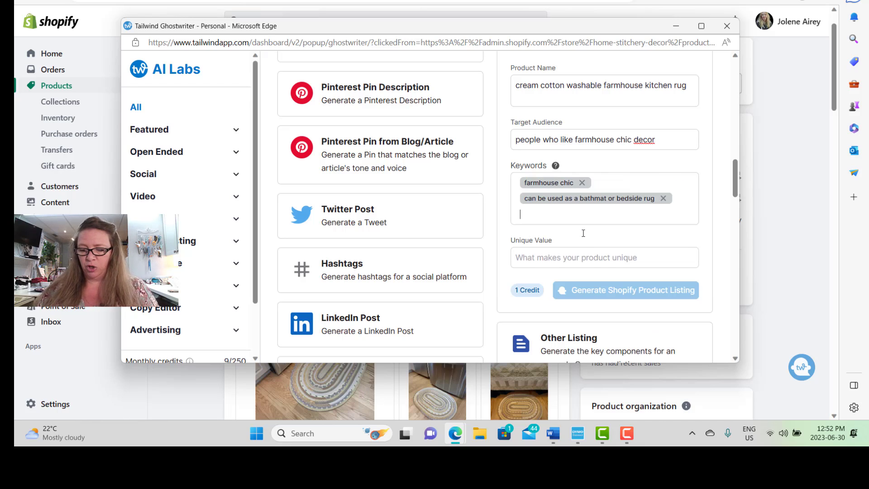
pyautogui.write('washable cotton rug')
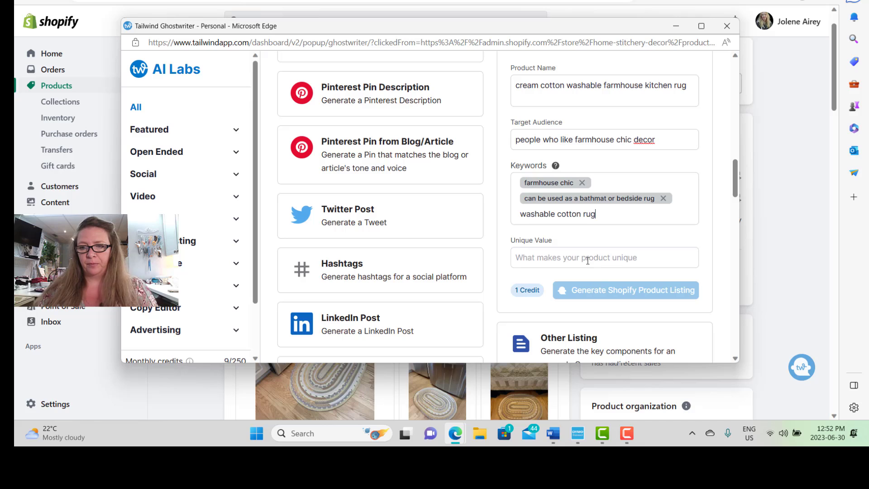
# - Enter 'one of a kind' as the unique value
pyautogui.write('one of a kind')
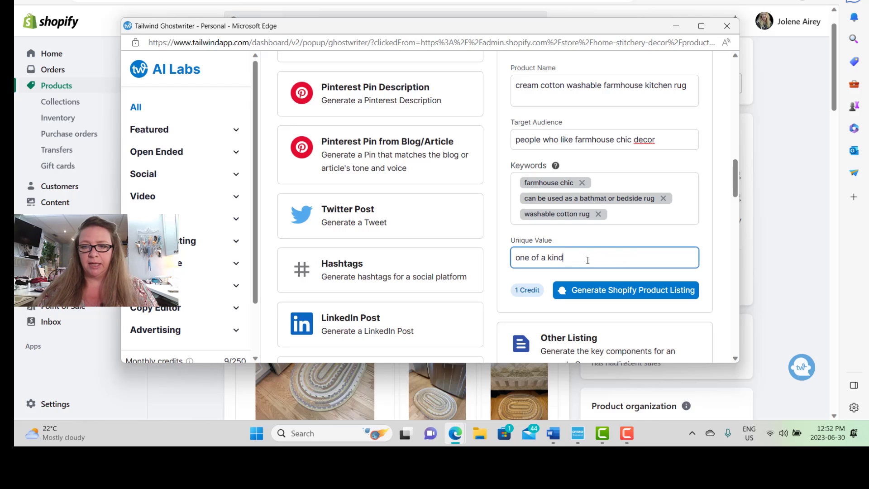
pyautogui.moveTo(527, 290)
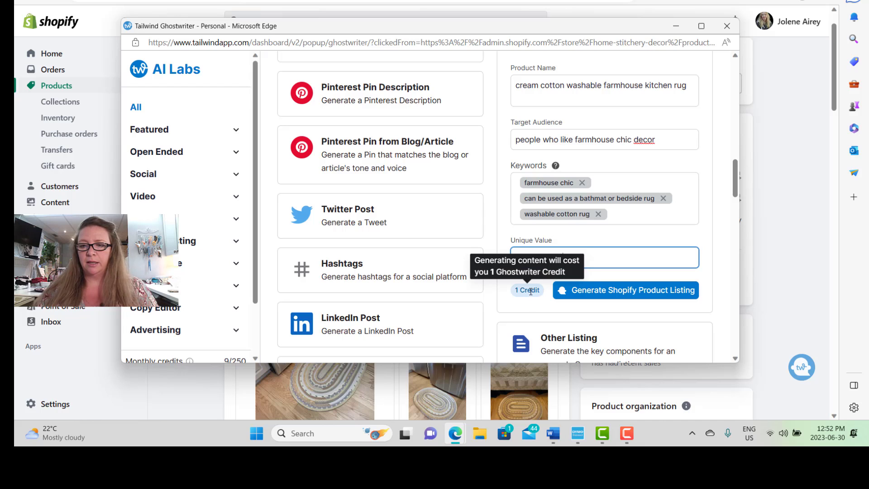
pyautogui.write('one of a kind')
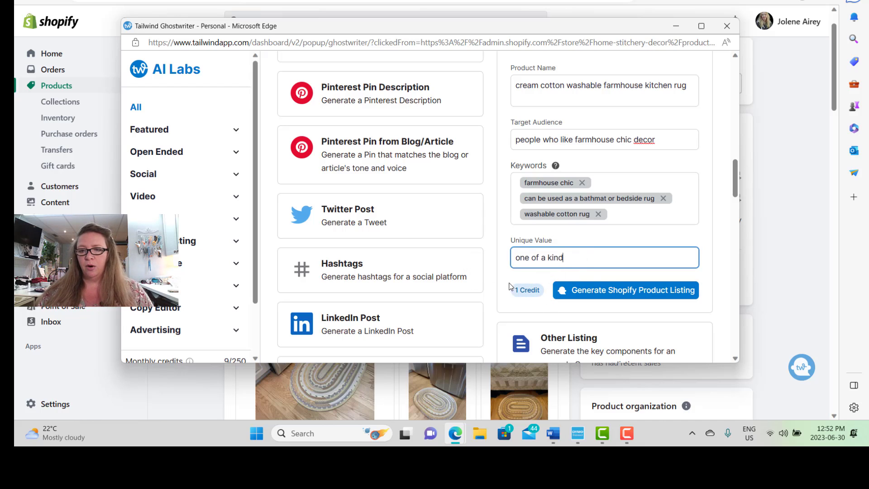
pyautogui.moveTo(527, 290)
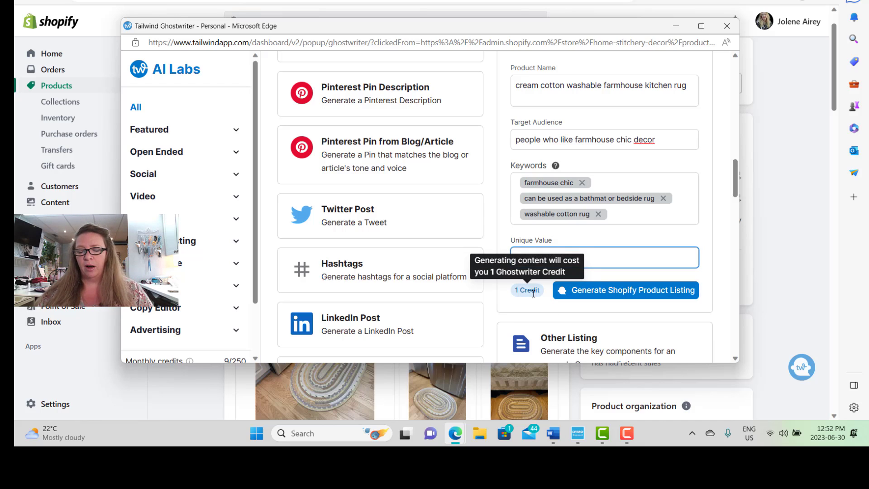
pyautogui.write('one of a kind')
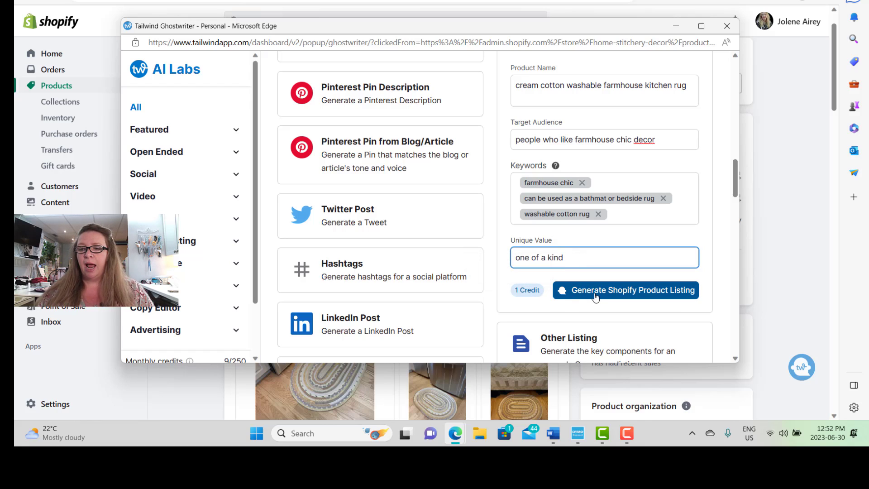
# - Run Generate Shopify Product Listing for the rug and wait for results
pyautogui.click(624, 290)
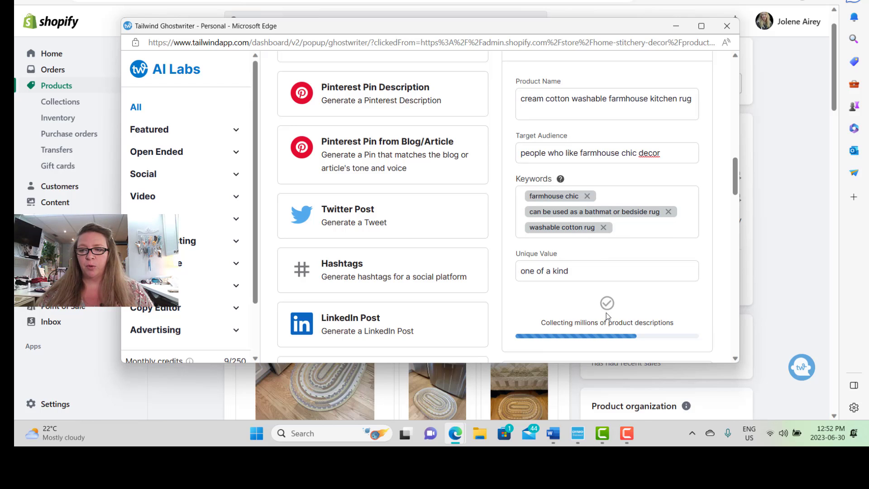
pyautogui.moveTo(728, 198)
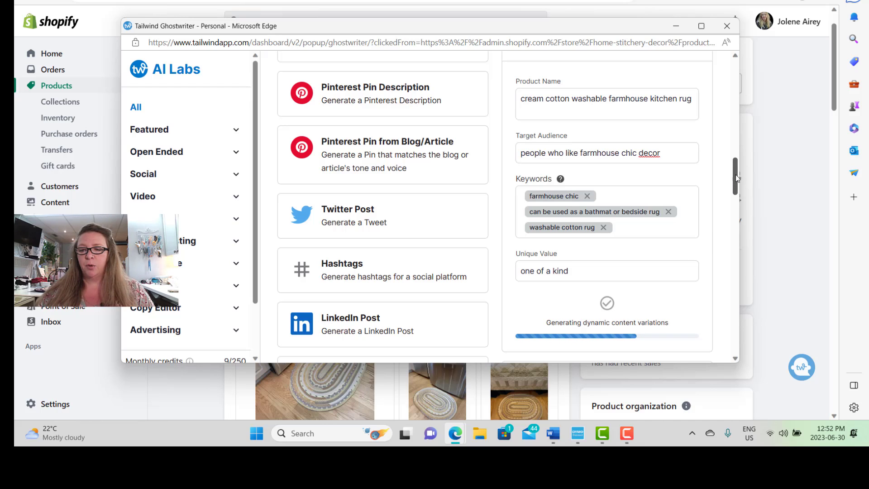
pyautogui.scroll(-3)
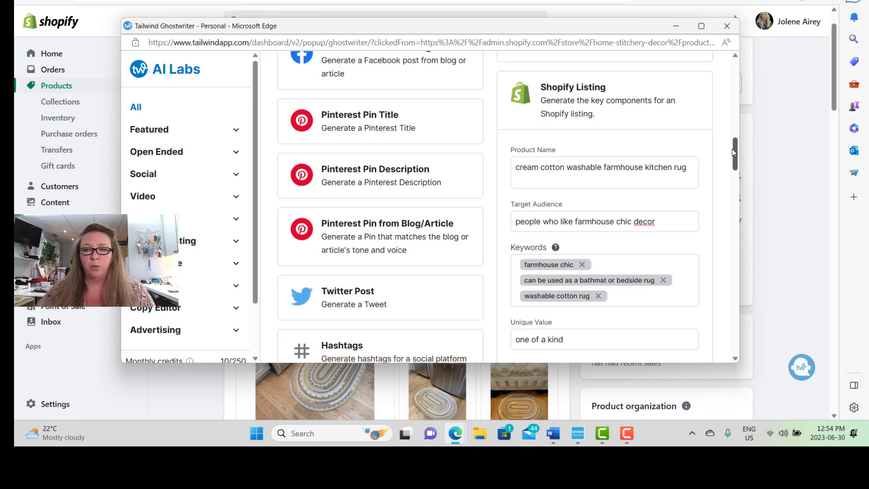
# - Scroll down to the generated Product Title and Product Description
pyautogui.scroll(-3)
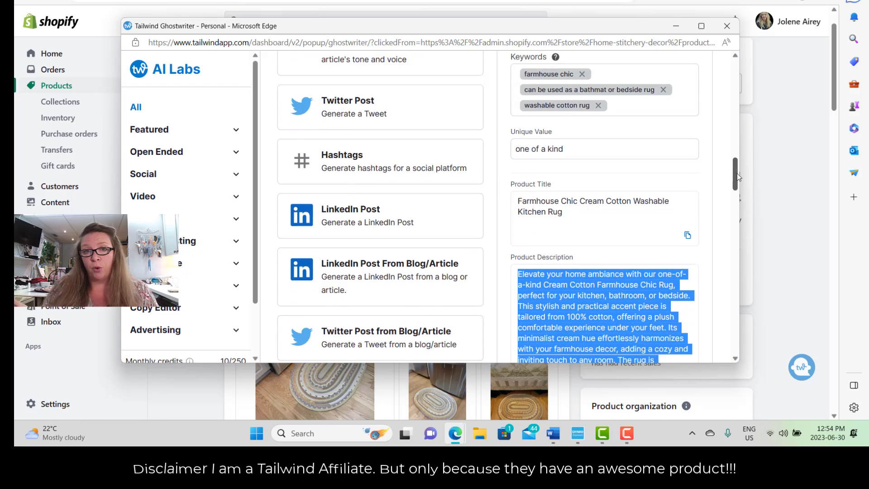
# - Scroll through the full generated rug description toward the product tags
pyautogui.scroll(-3)
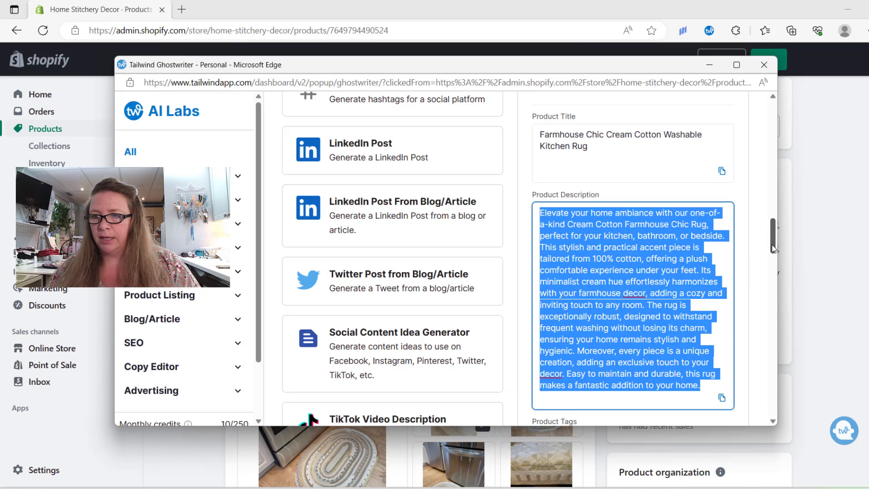
# - Enter the title 'Farmhouse Chic Cream Cotton Washable Kitchen Rug' and save the draft
pyautogui.scroll(3)
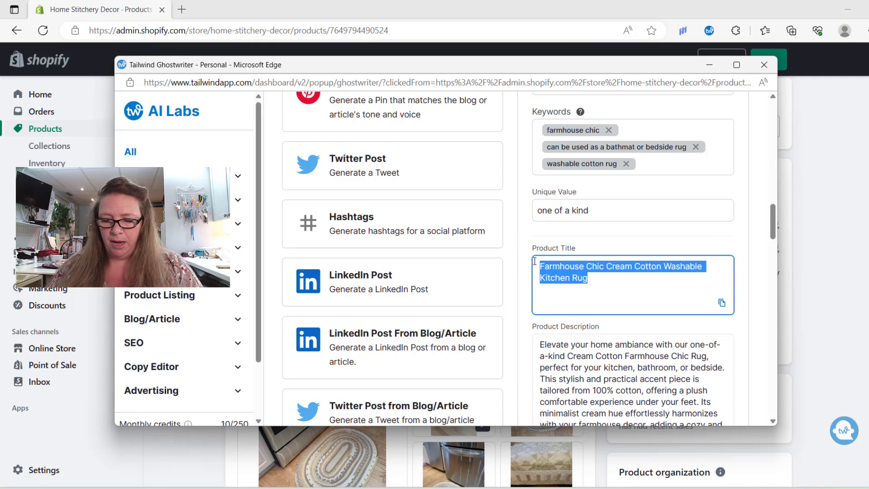
pyautogui.click(763, 64)
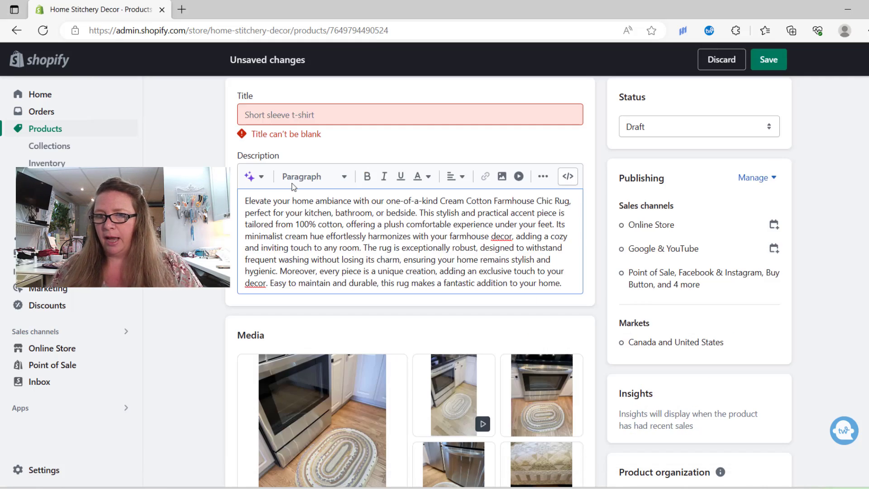
pyautogui.write('Farmhouse Chic Cream Cotton Washable Kitchen Rug')
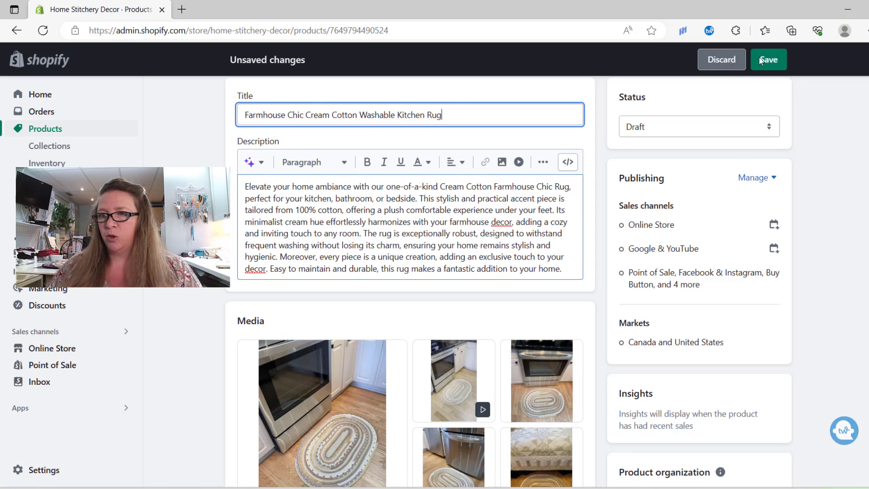
pyautogui.click(768, 60)
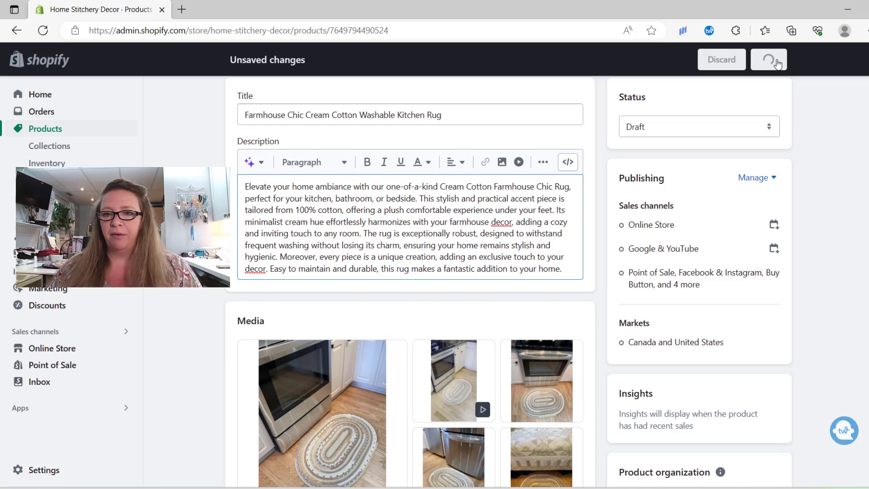
pyautogui.click(768, 59)
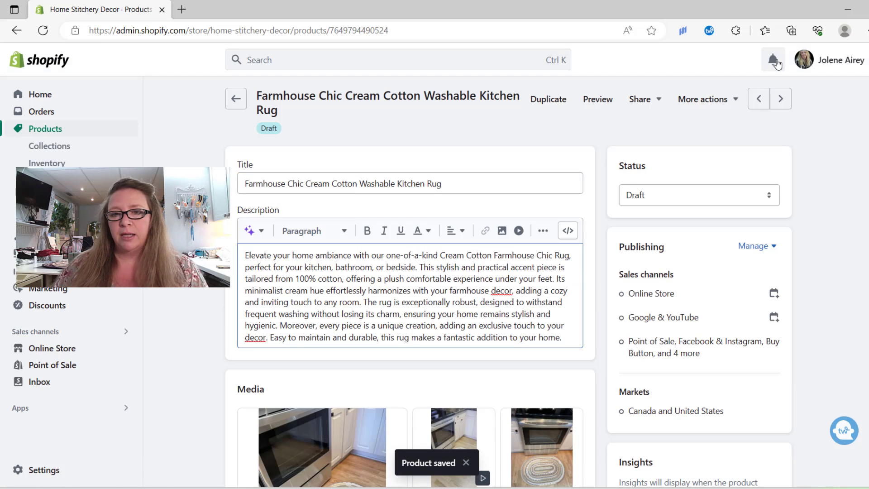